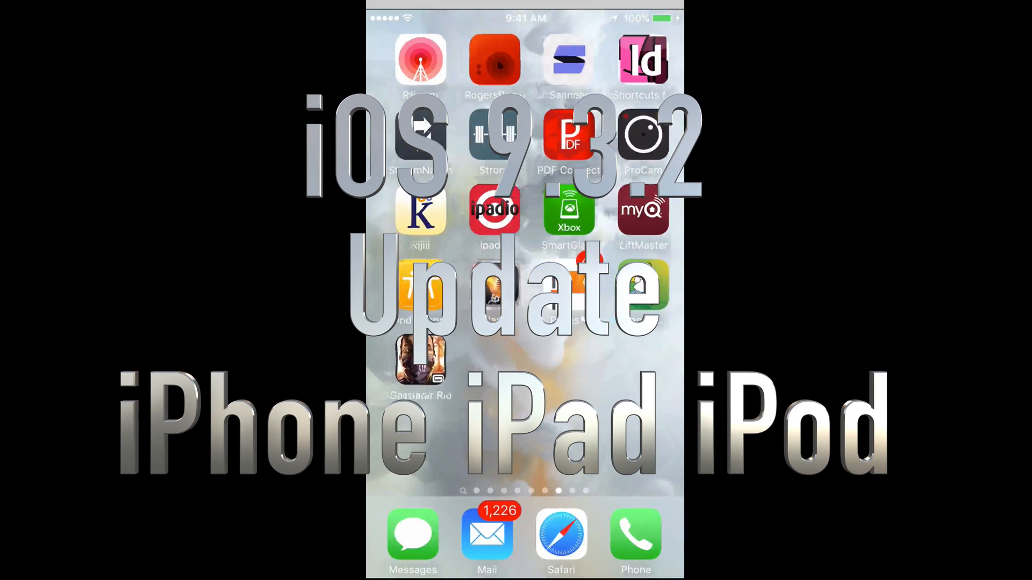
- Swipe back to the first home screen page containing the Settings icon
scroll(left, 3)
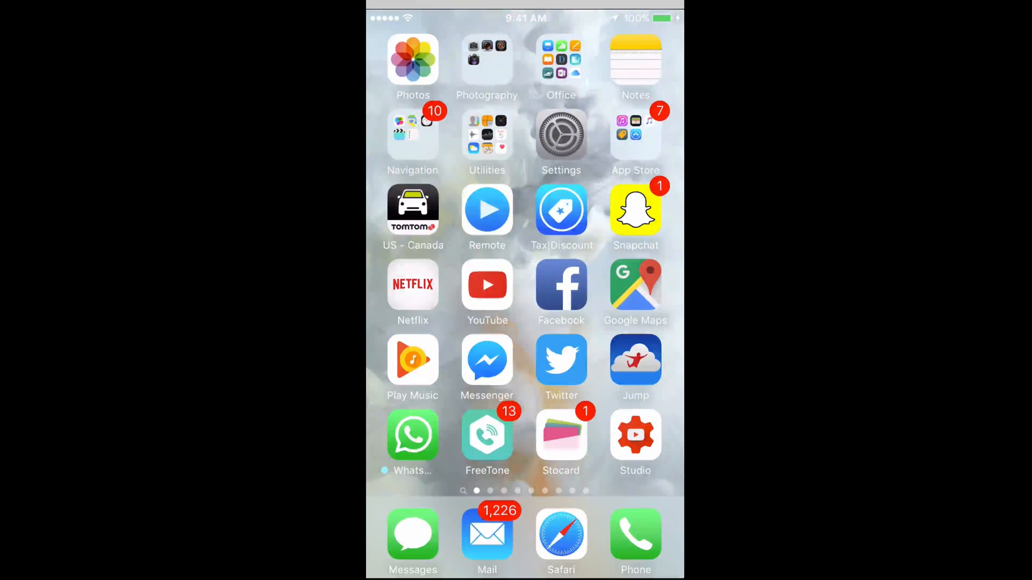
- Launch Settings and scroll the main list down toward General
click(561, 135)
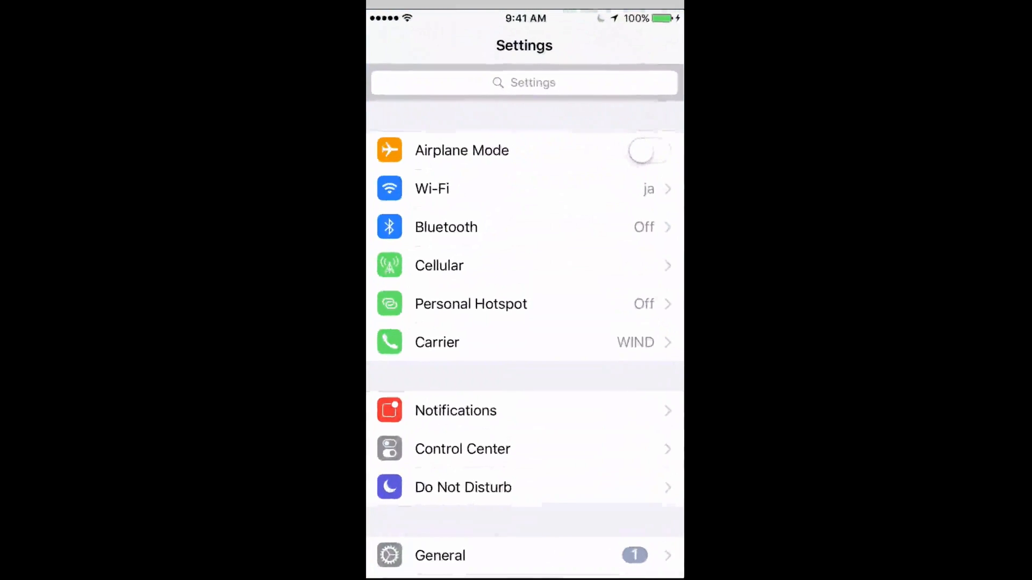
scroll(down, 3)
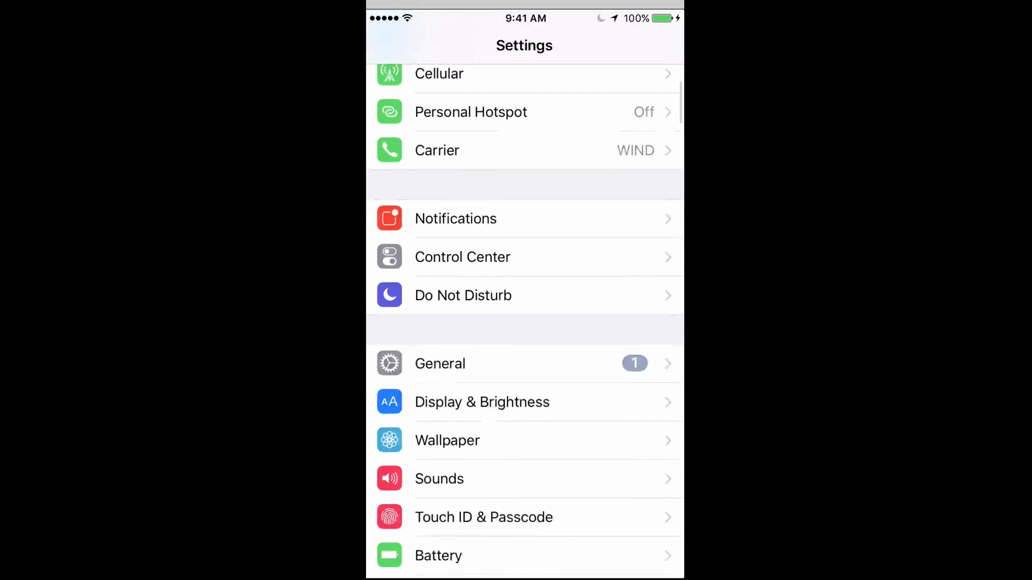
- Go into General, then Software Update, showing iOS 9.3.2 downloaded
click(439, 364)
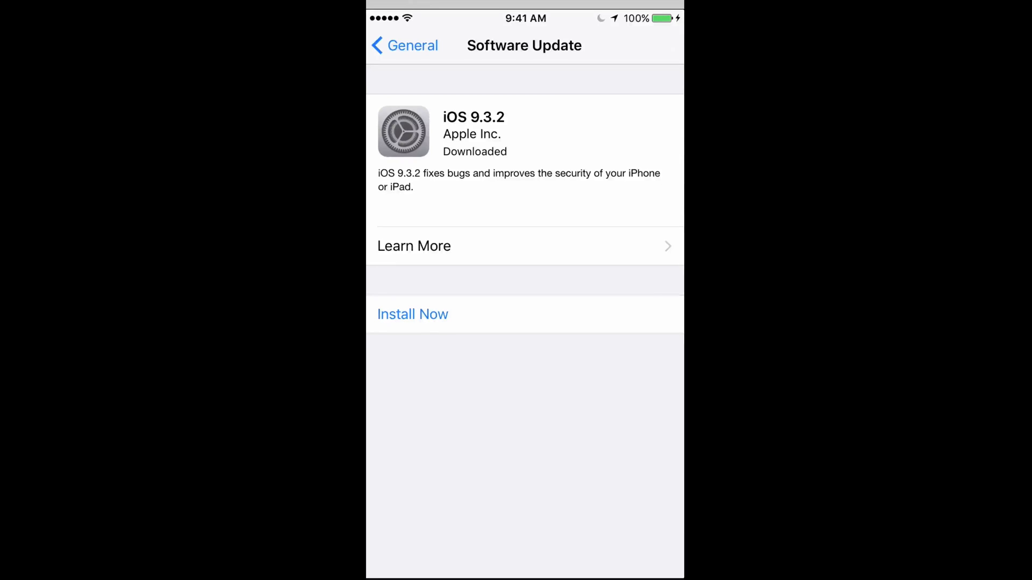
click(414, 245)
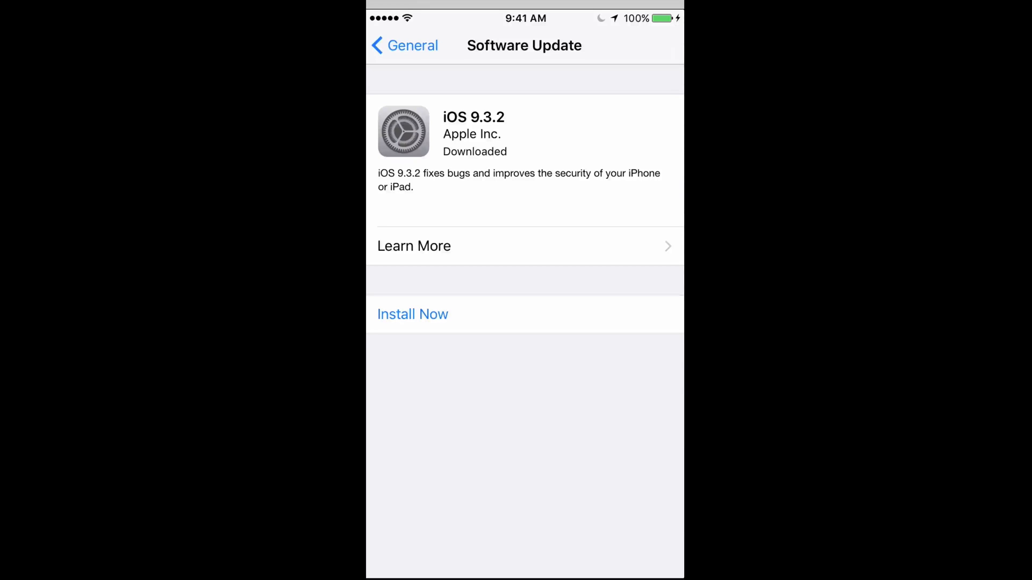
- Install iOS 9.3.2 now and agree to the Terms and Conditions, confirming the alert
click(413, 314)
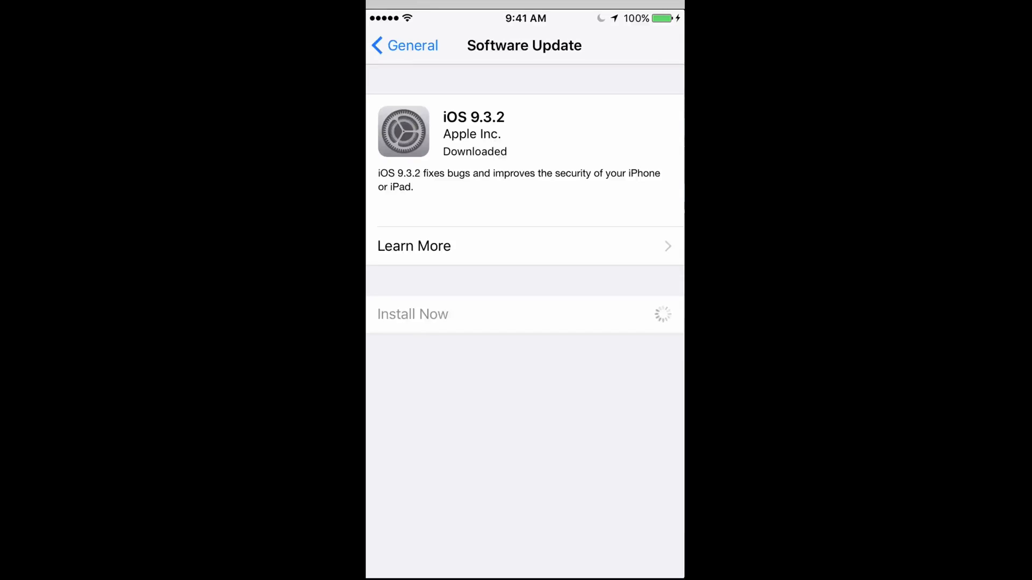
click(412, 314)
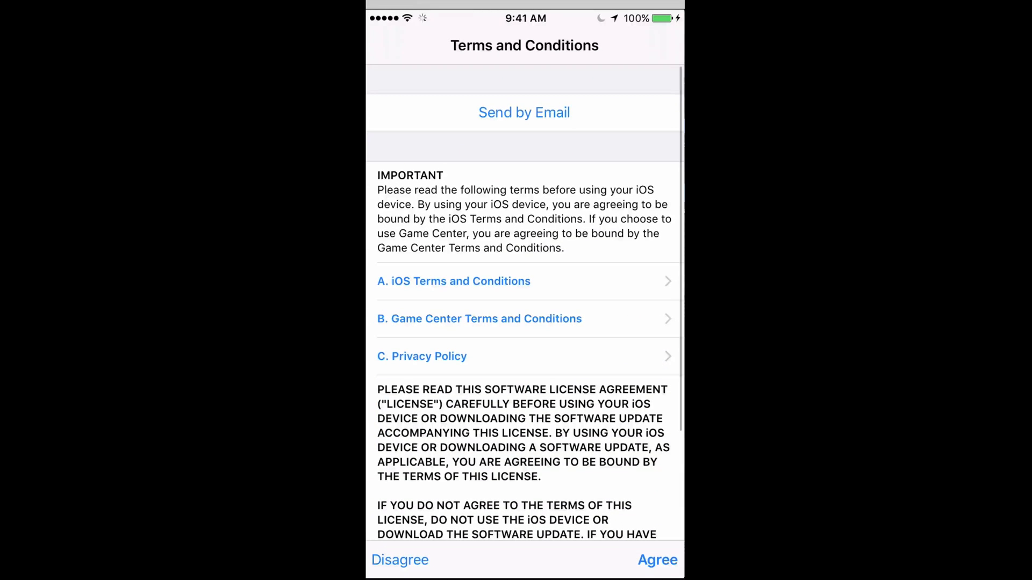
click(655, 560)
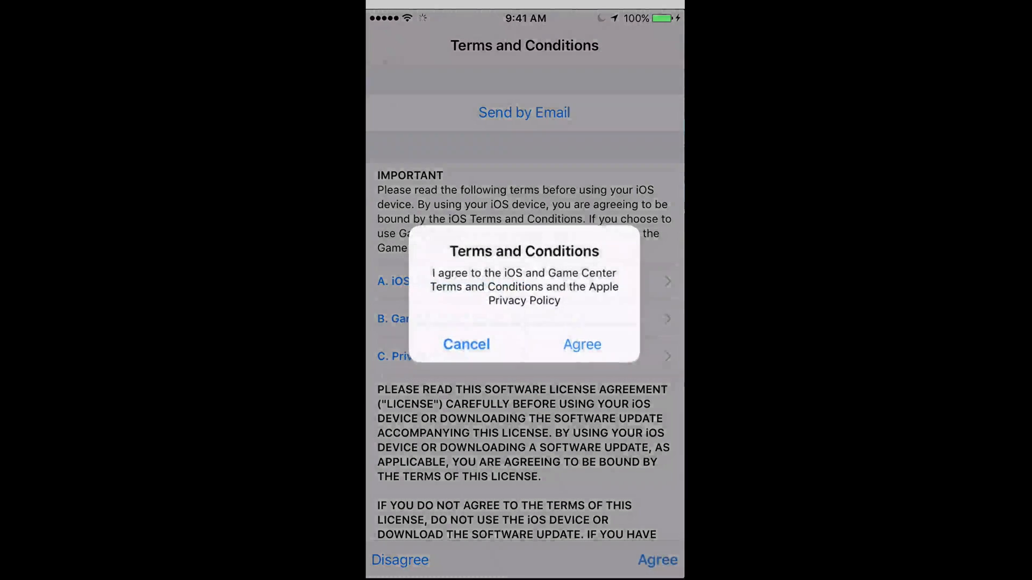
click(582, 344)
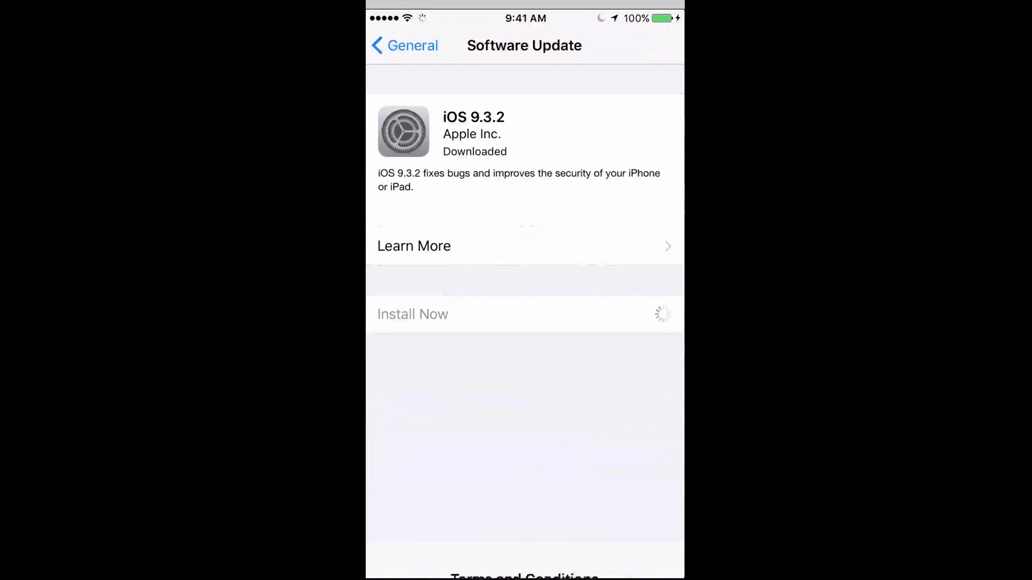